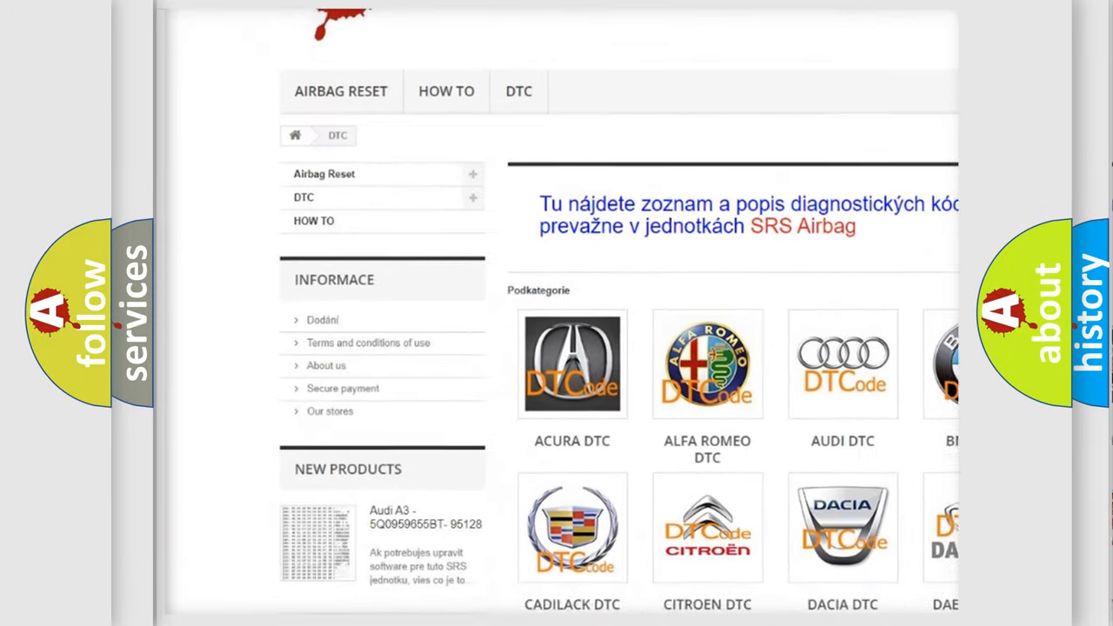
scroll("down", 3)
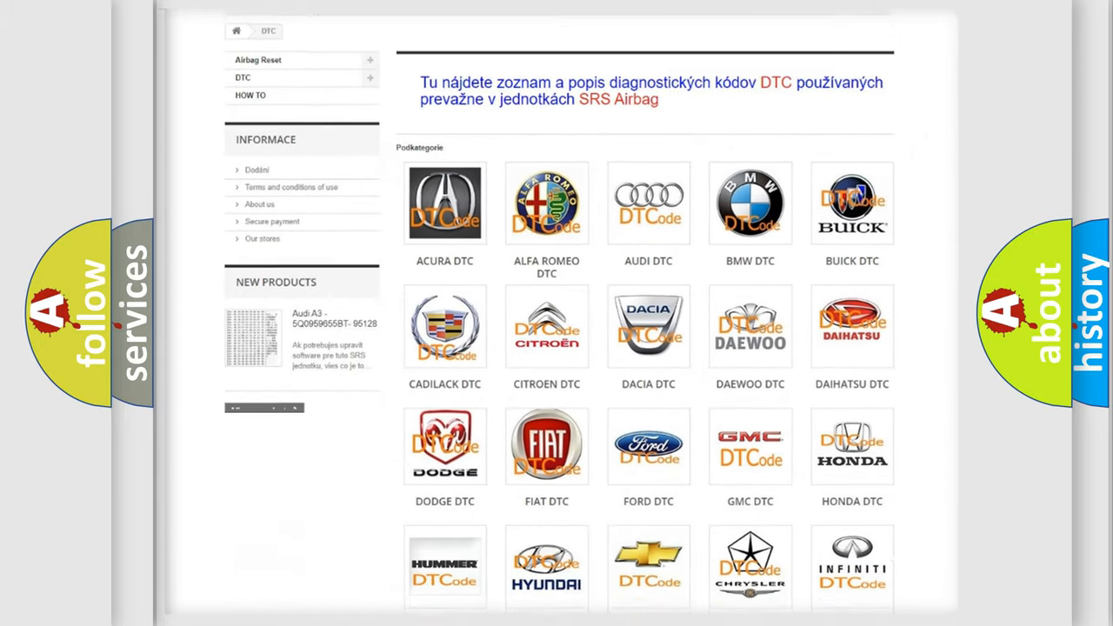
scroll("down", 3)
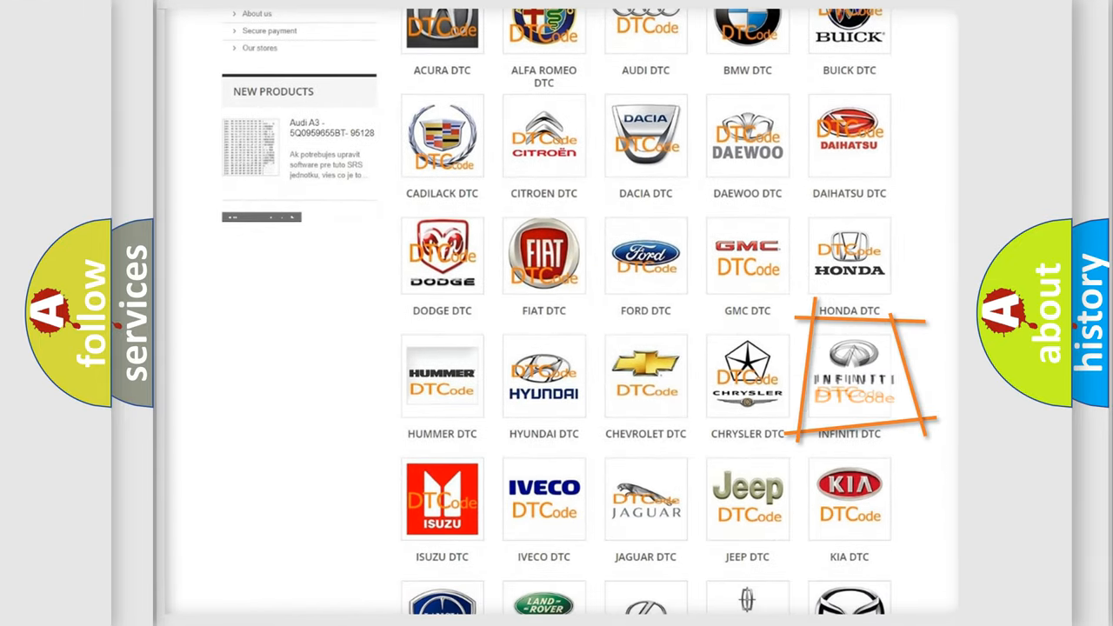